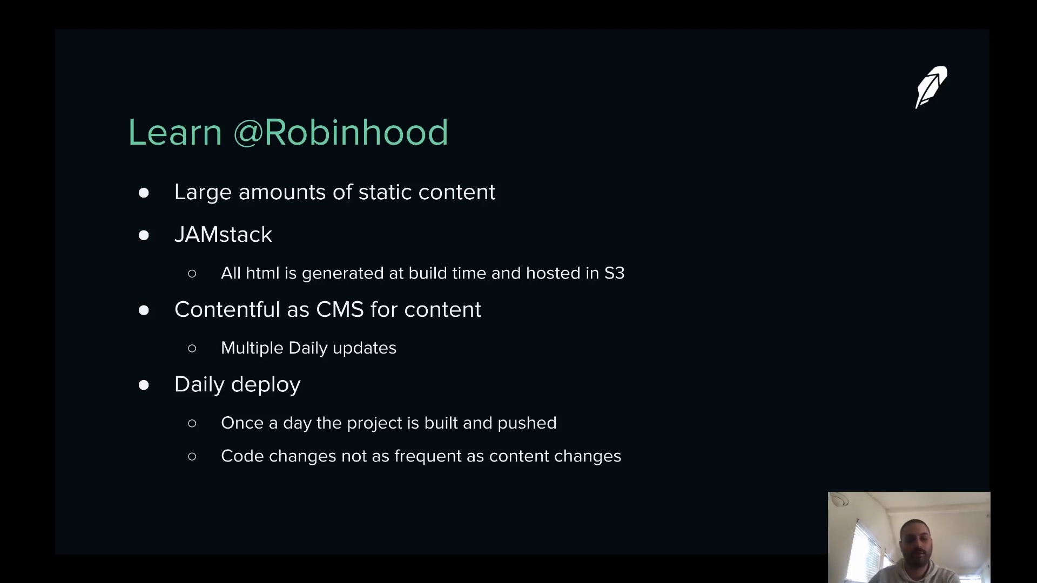
{"action": "key", "text": "right"}
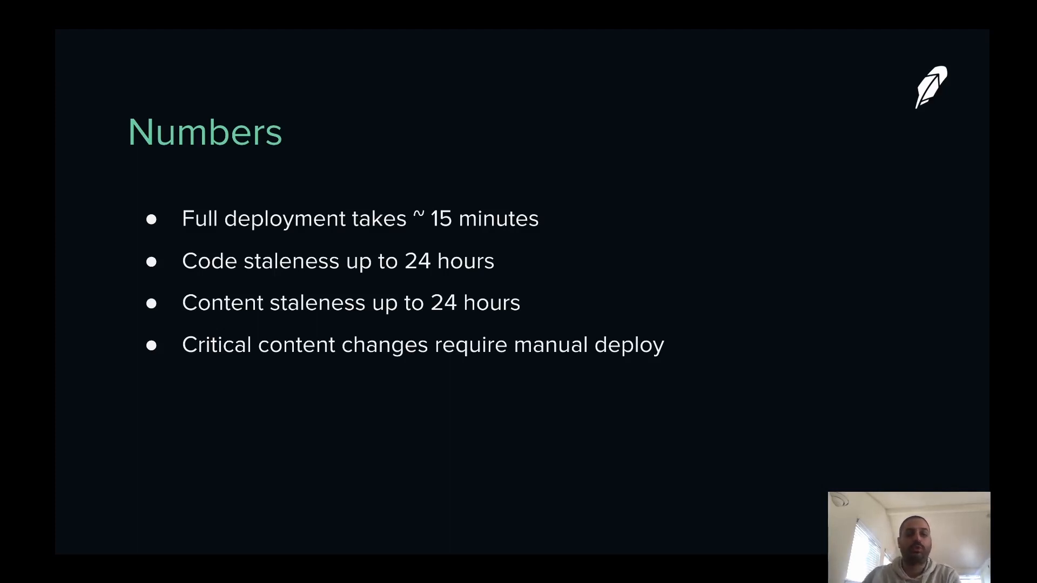
{"action": "key", "text": "Right"}
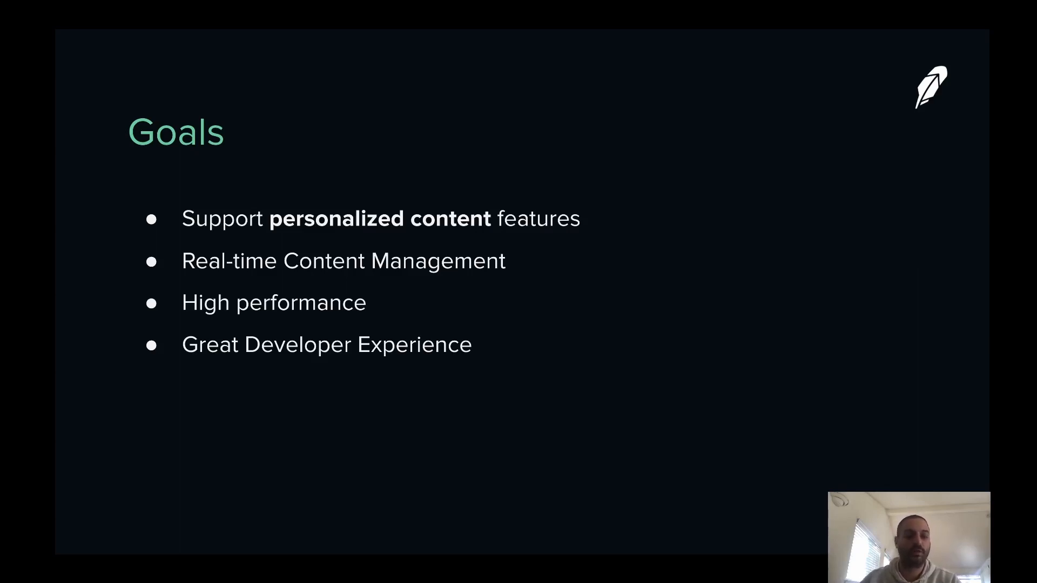
{"action": "key", "text": "Right"}
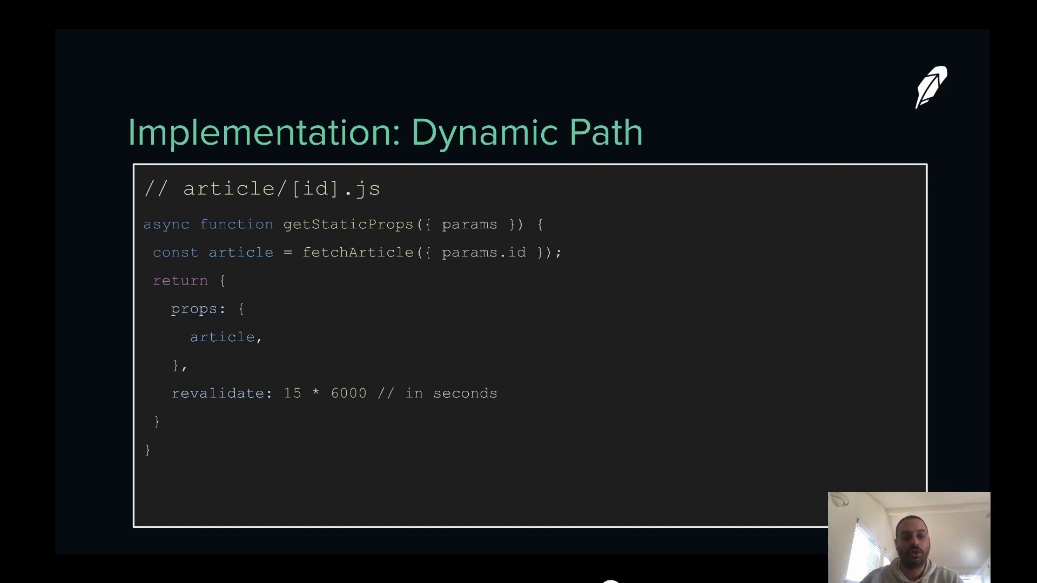
{"action": "key", "text": "Right"}
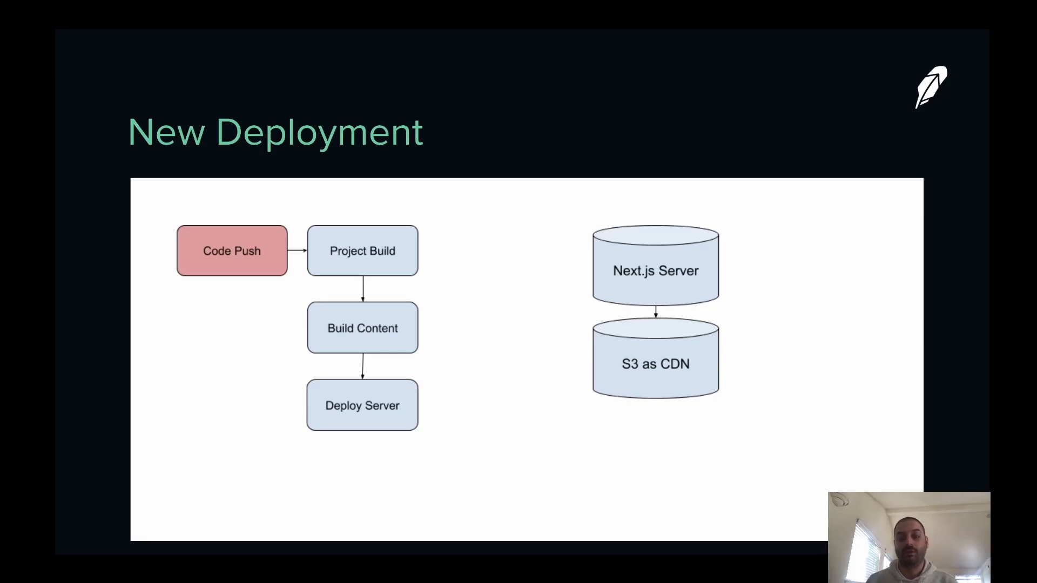
{"action": "key", "text": "Right"}
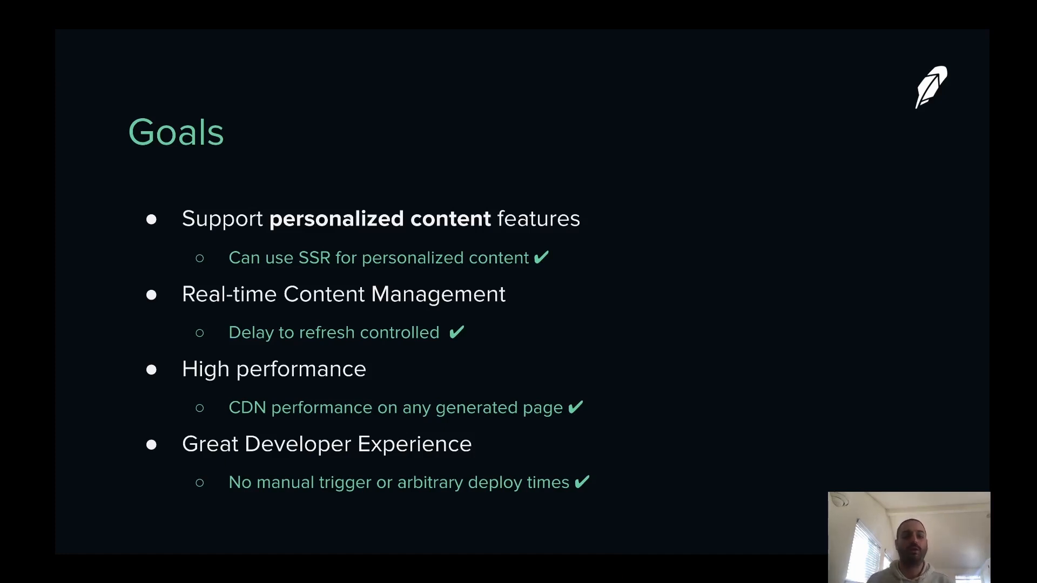
{"action": "key", "text": "Right"}
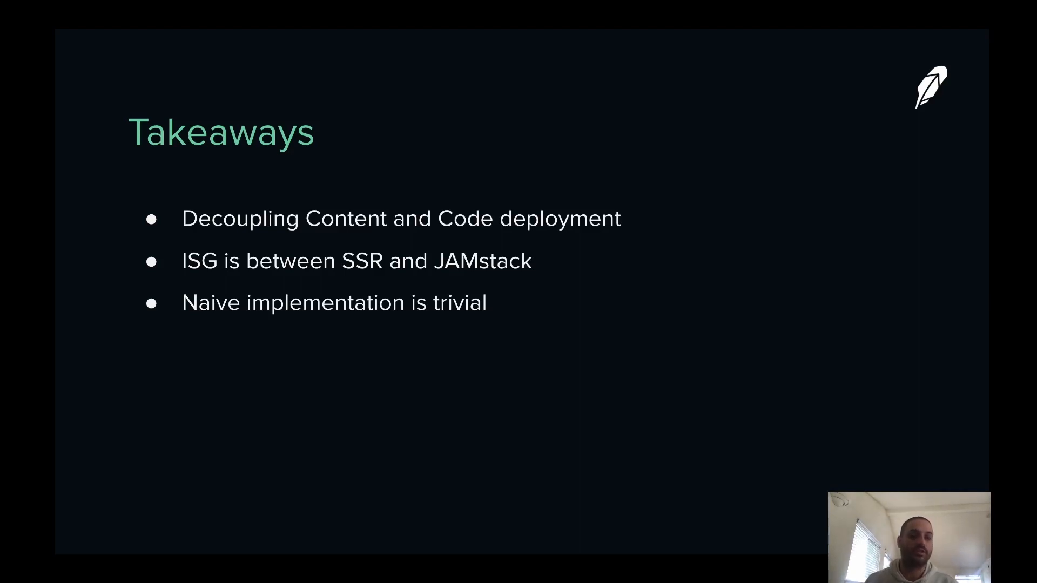
{"action": "key", "text": "Right"}
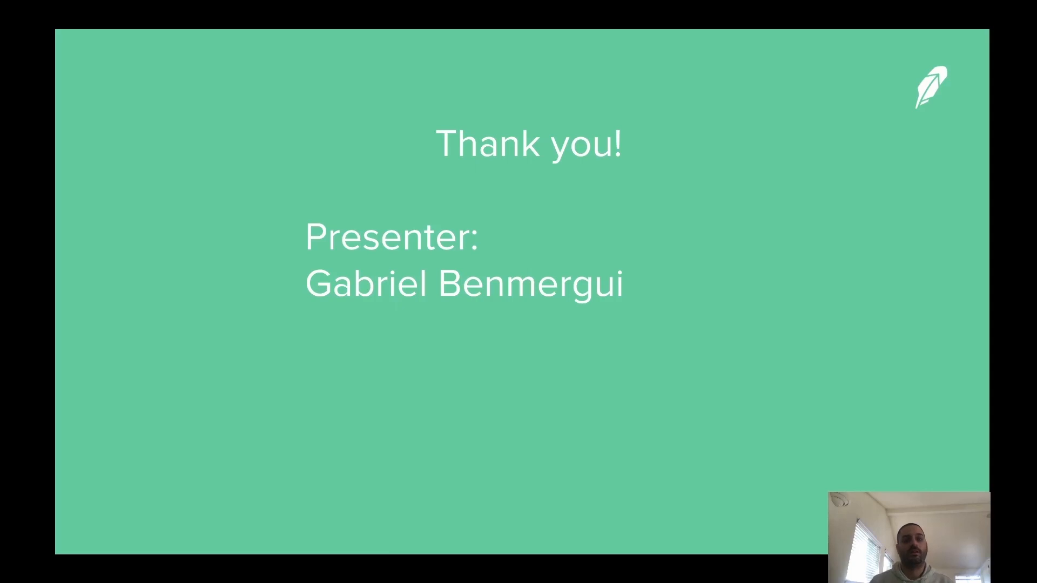